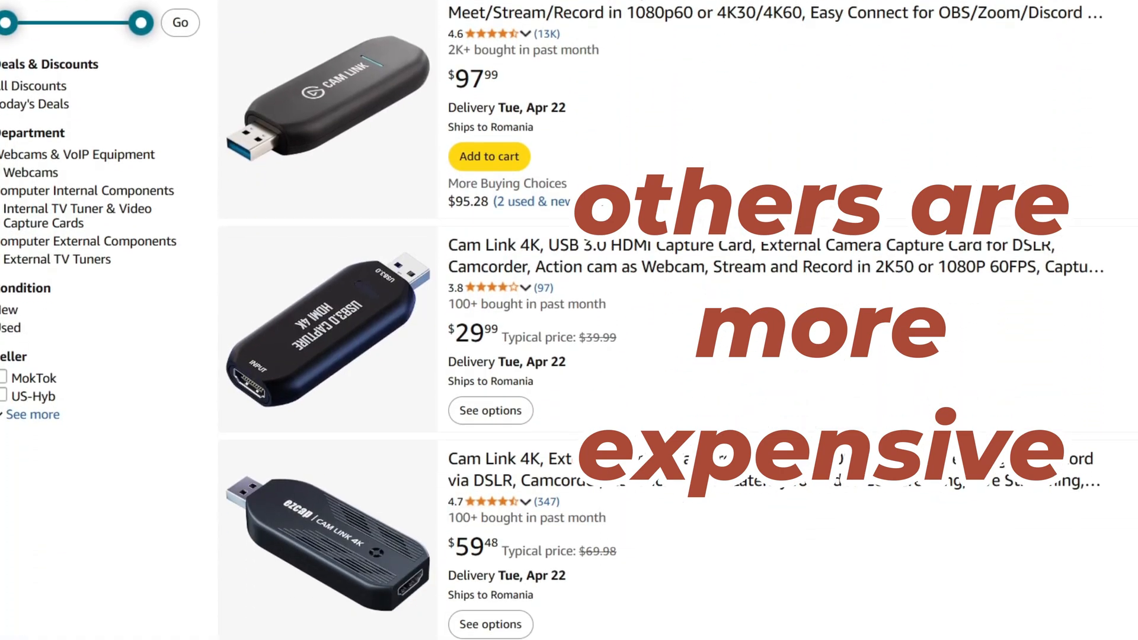
Step: Search Google for 'obs download' and open the Download OBS Studio page for Windows 31.0.2
scroll("down", 3)
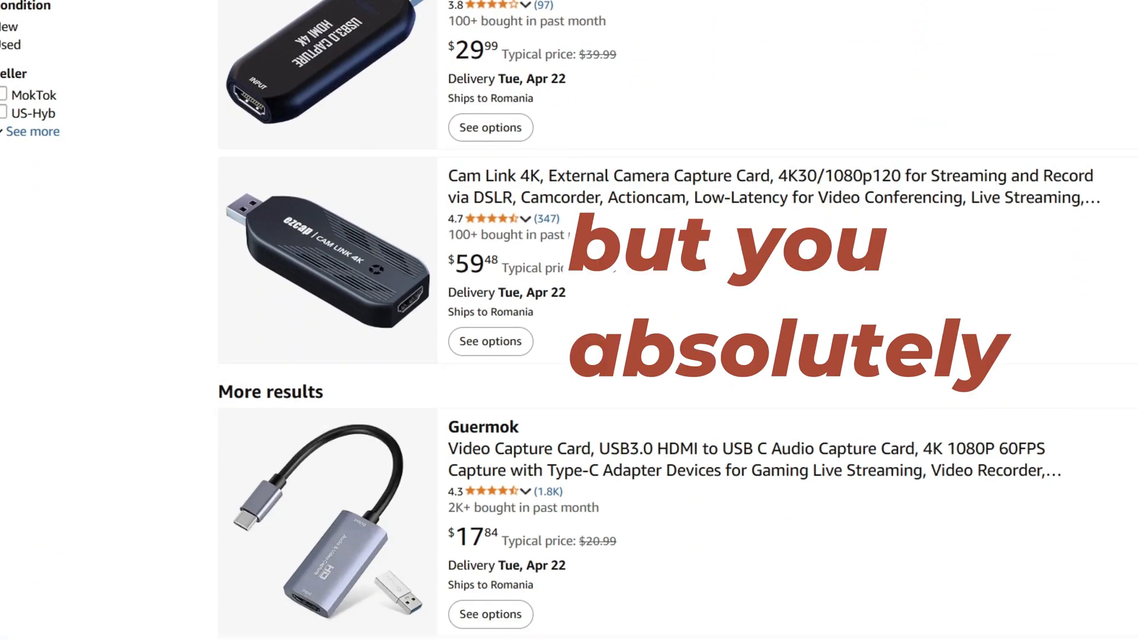
scroll("down", 3)
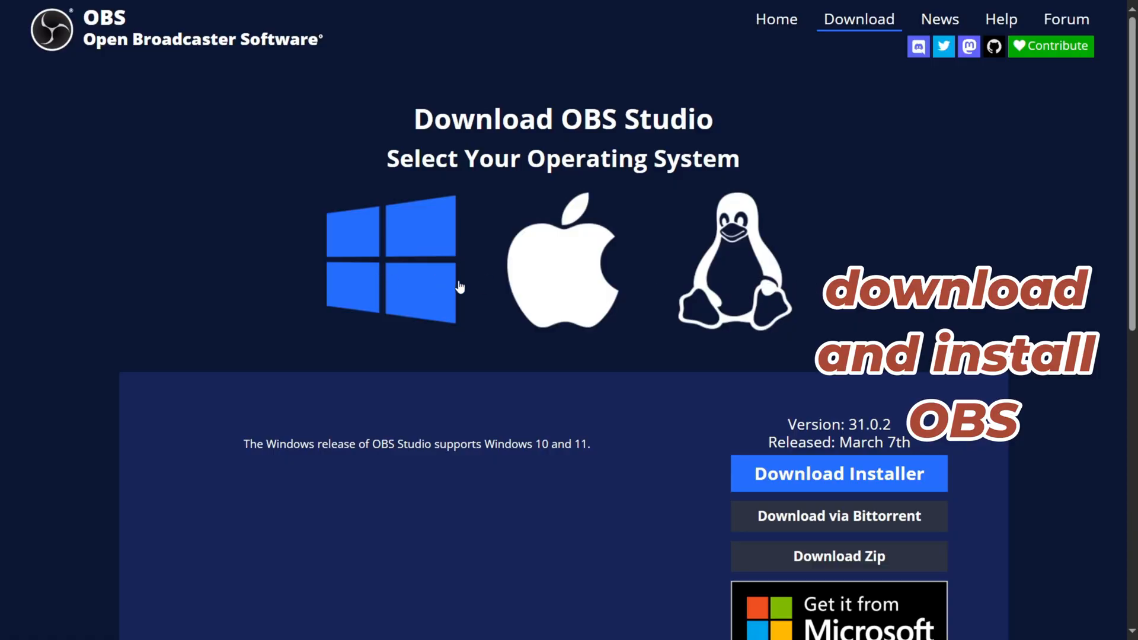
mouse_move(385, 261)
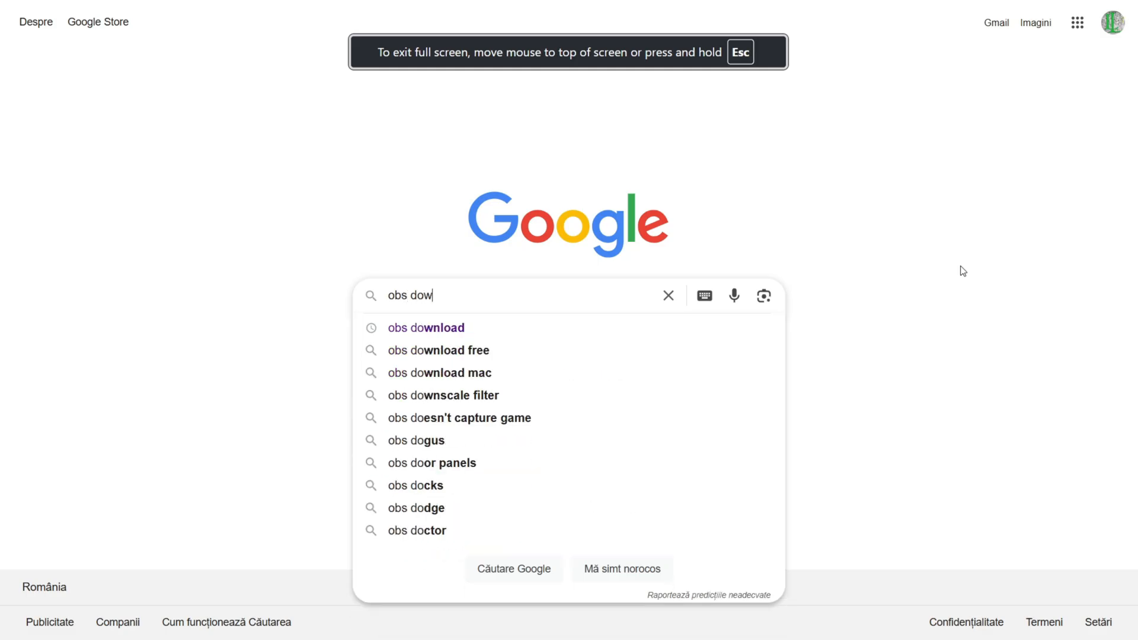
left_click(425, 327)
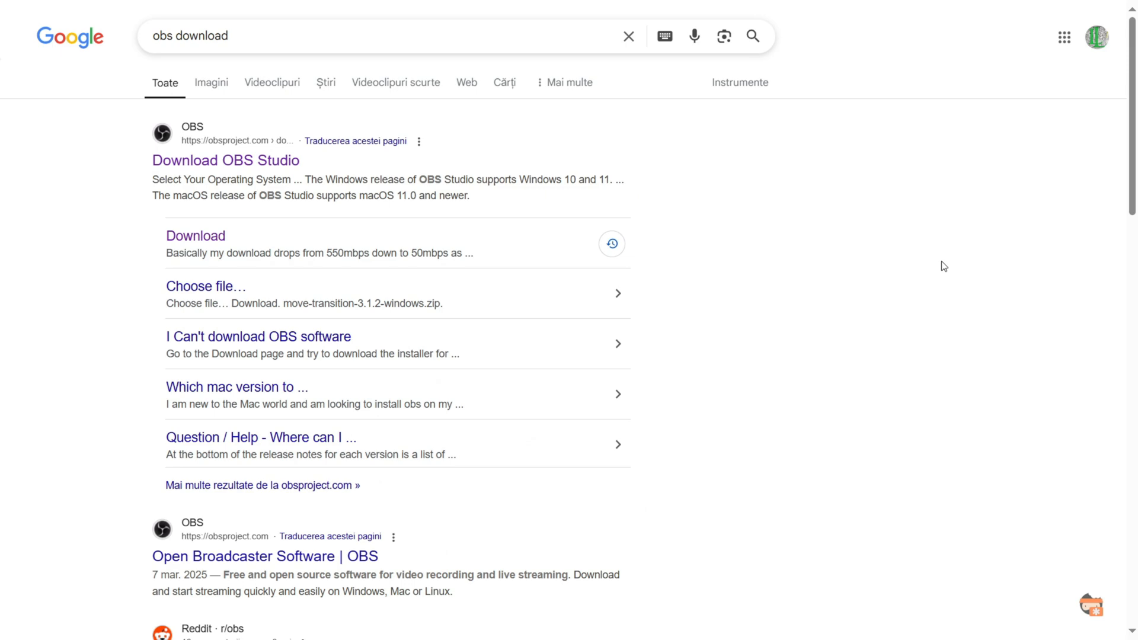
left_click(225, 161)
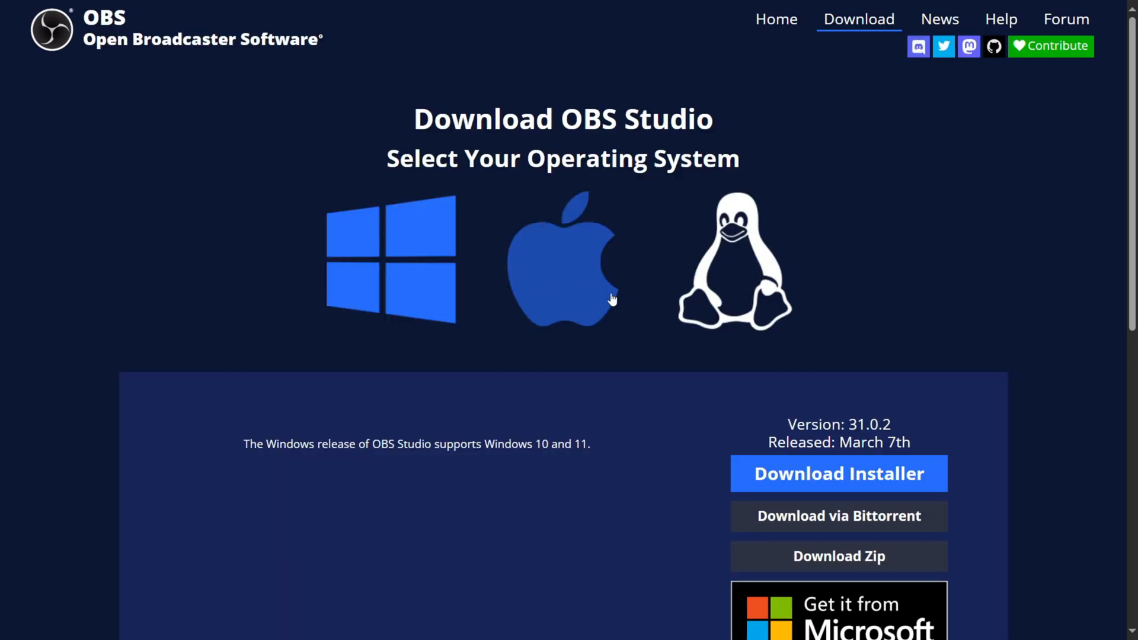
mouse_move(427, 287)
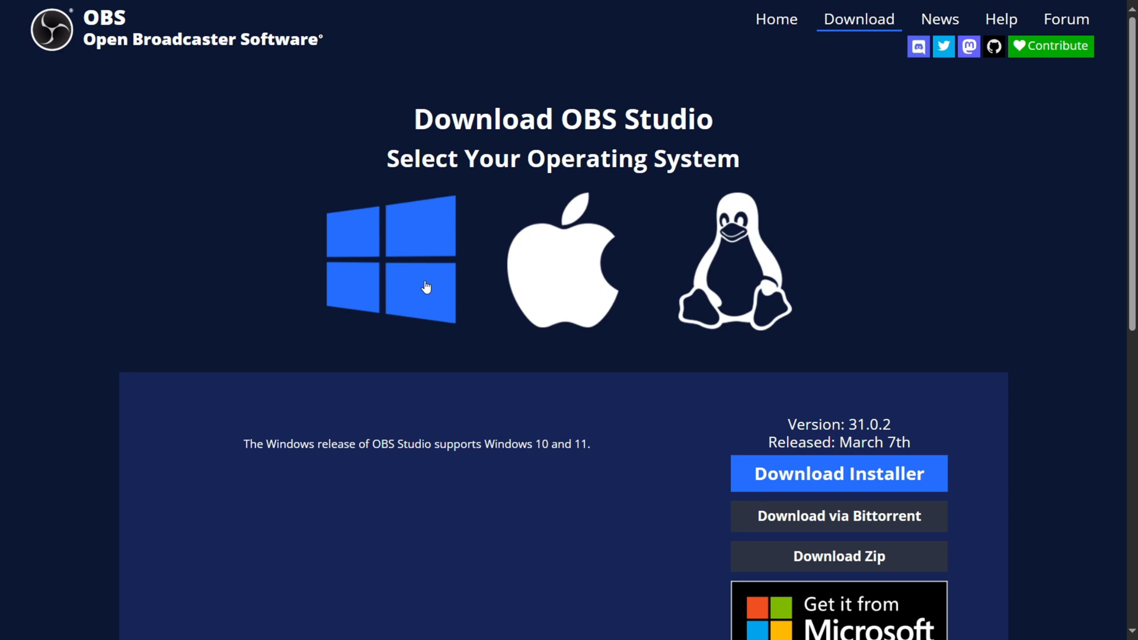
mouse_move(385, 260)
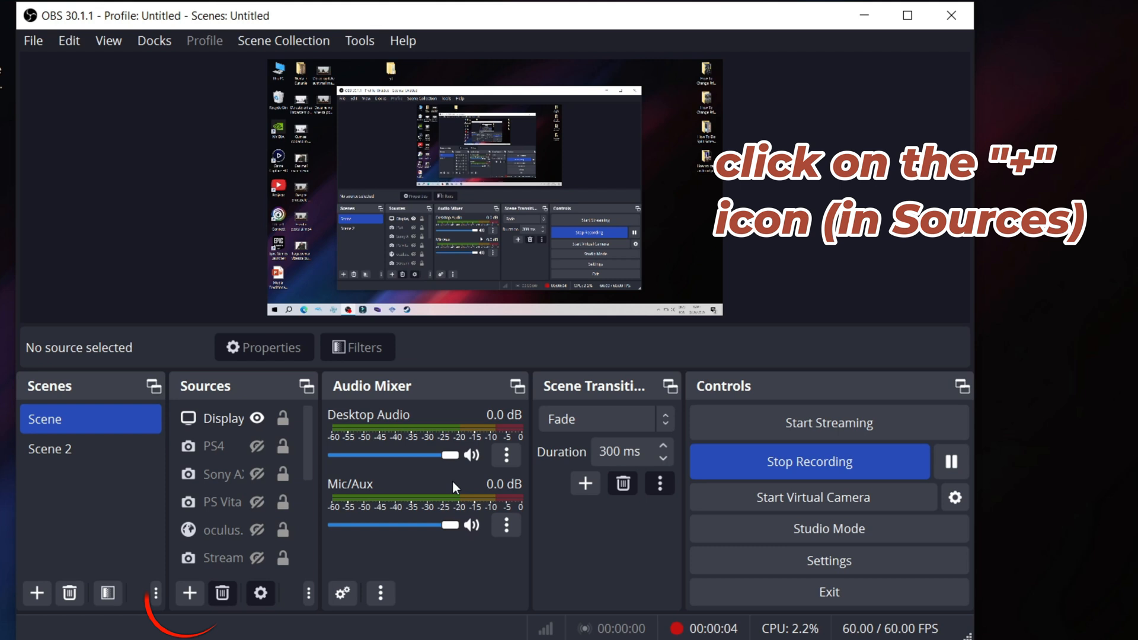
Step: Add a Video Capture Device source named 'Usb stick test' from the Sources dock
left_click(189, 593)
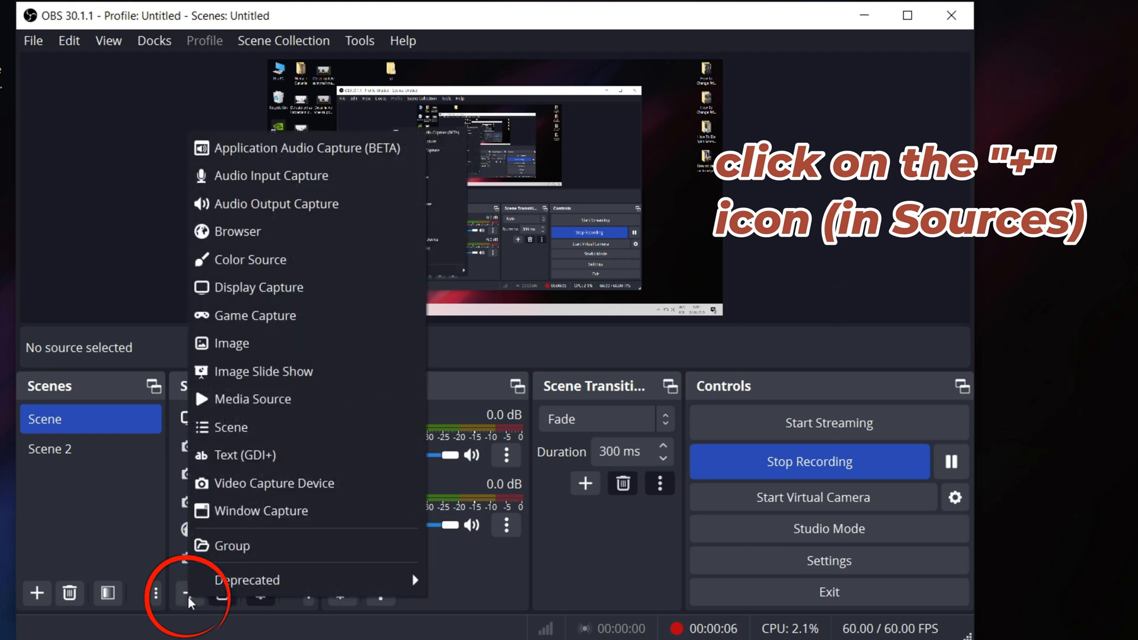
mouse_move(273, 484)
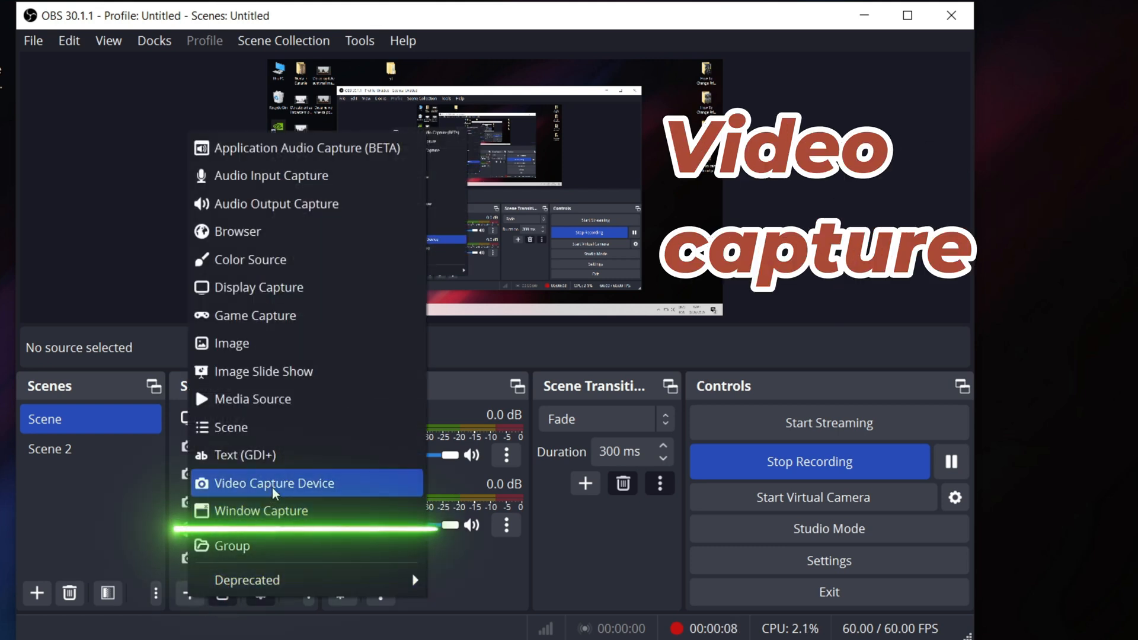
left_click(274, 482)
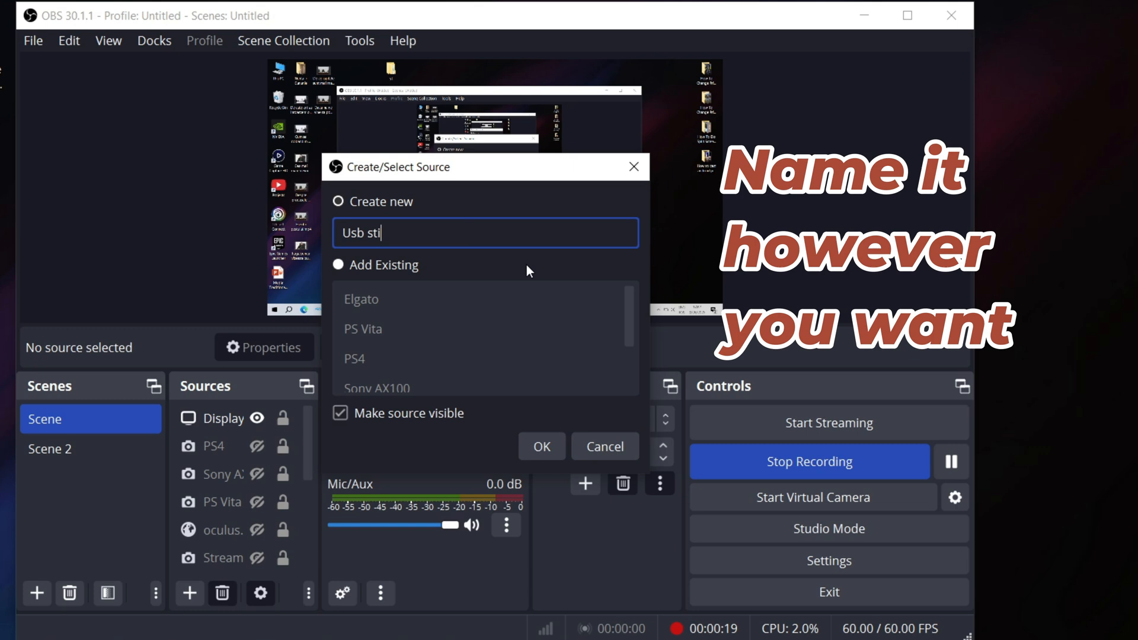
type("ck test")
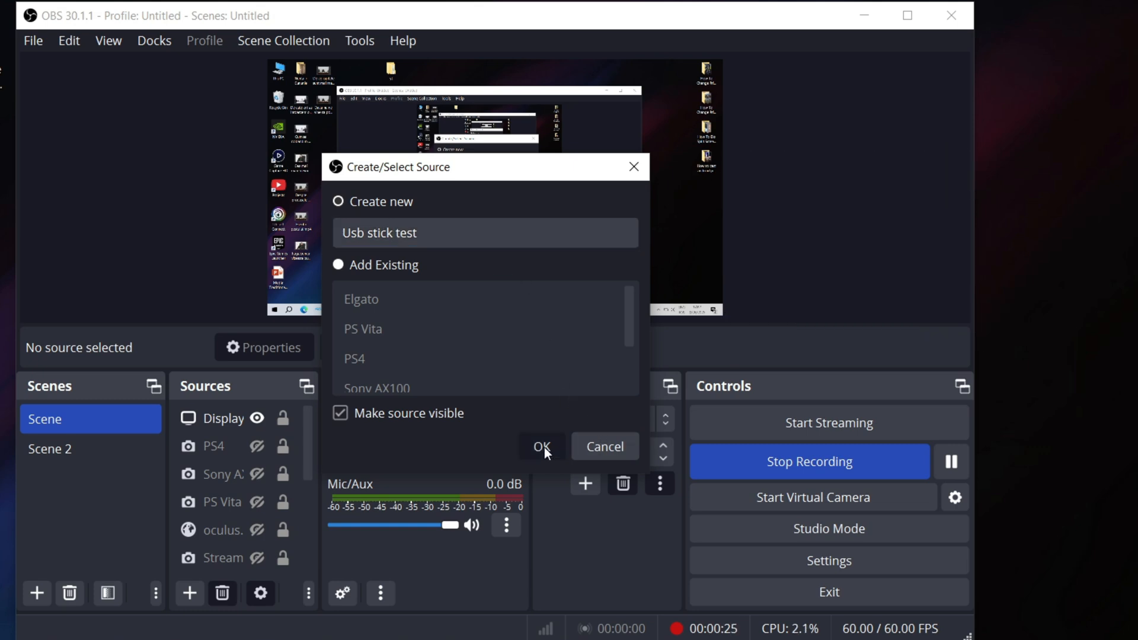
left_click(541, 447)
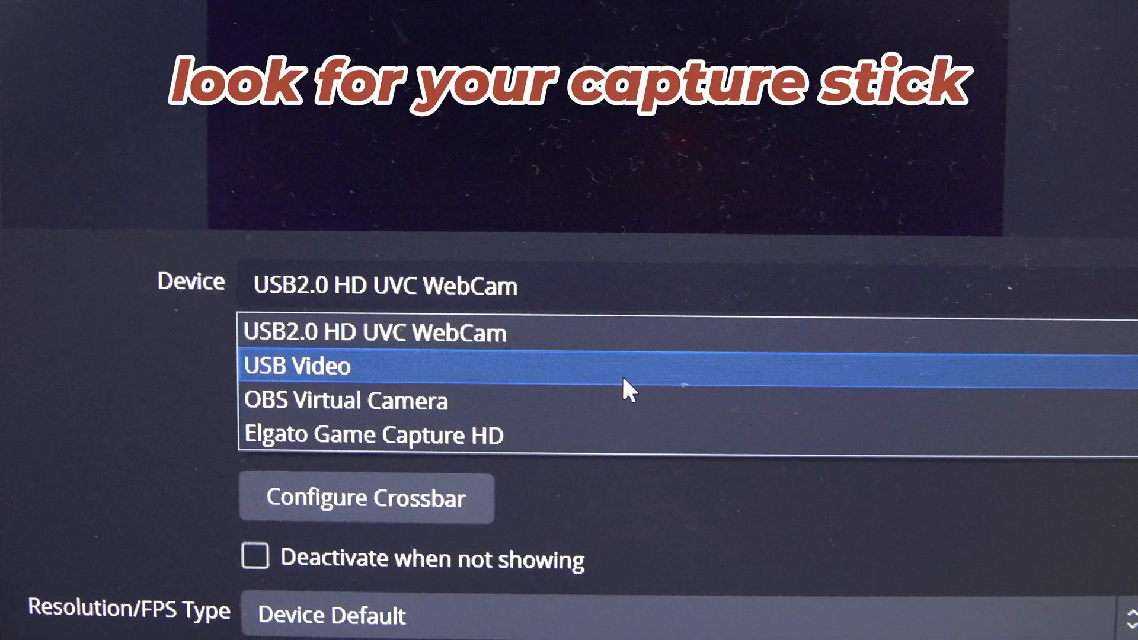
Step: Select USB Video as the capture device for the Usb stick test source
left_click(297, 365)
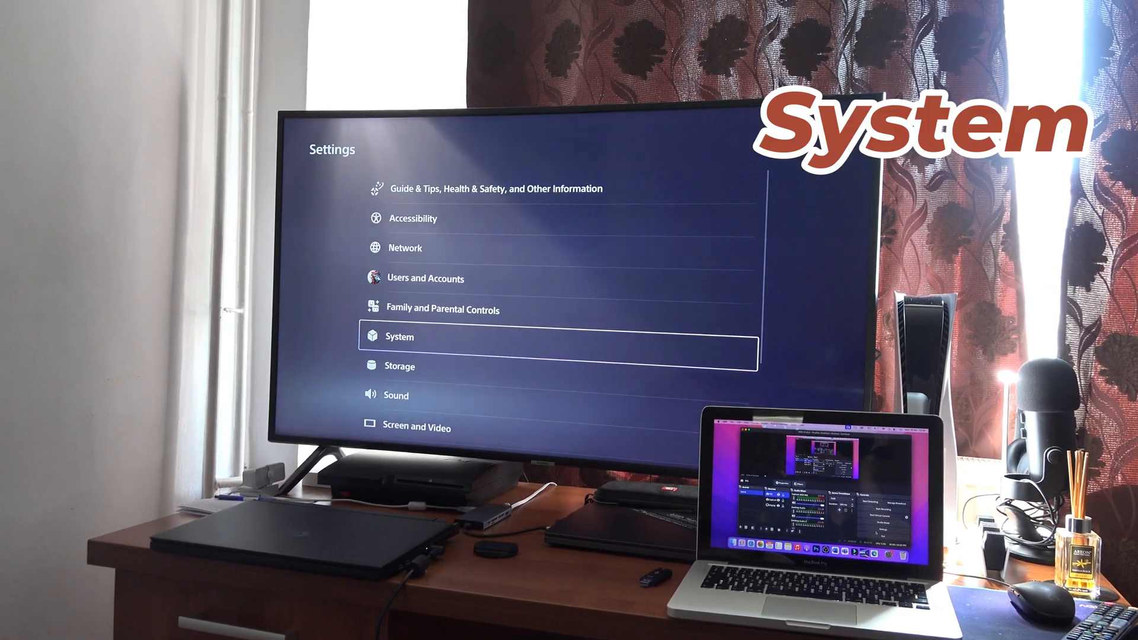
Step: Select System on the PS5 Settings screen
left_click(399, 335)
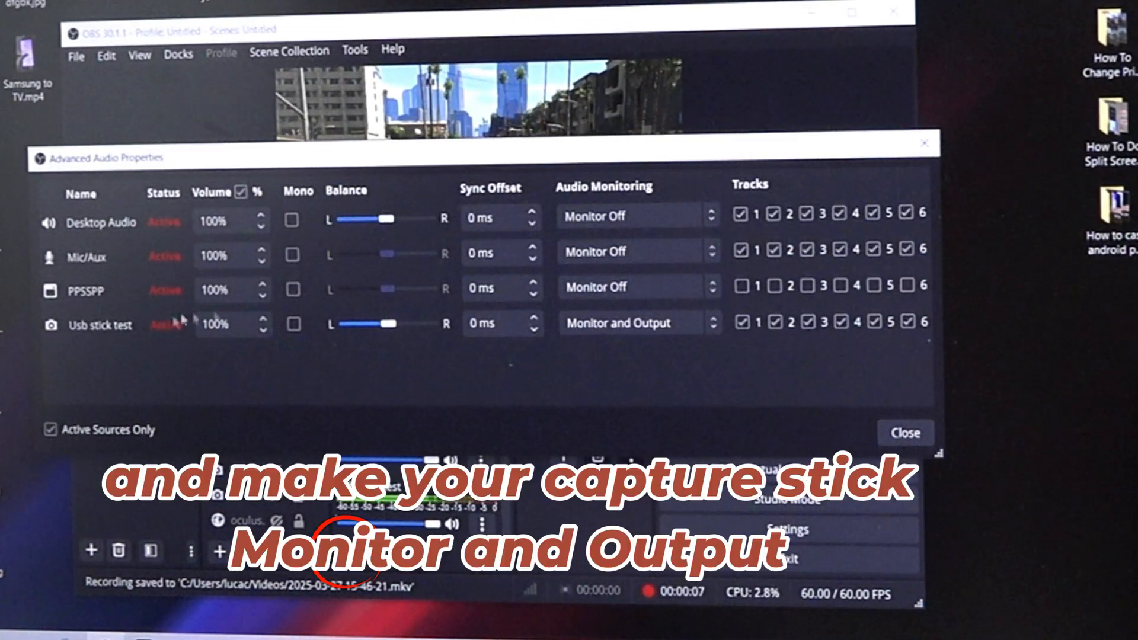
Step: Set Usb stick test audio monitoring to Monitor and Output, then bring up the preview's context menu
left_click(638, 323)
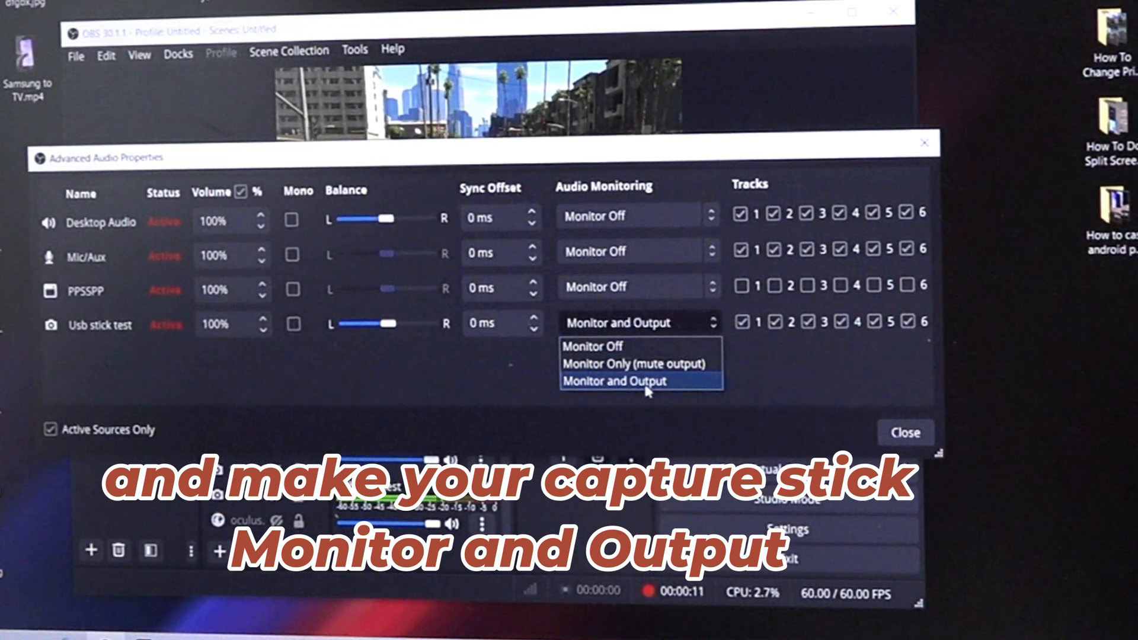
left_click(645, 380)
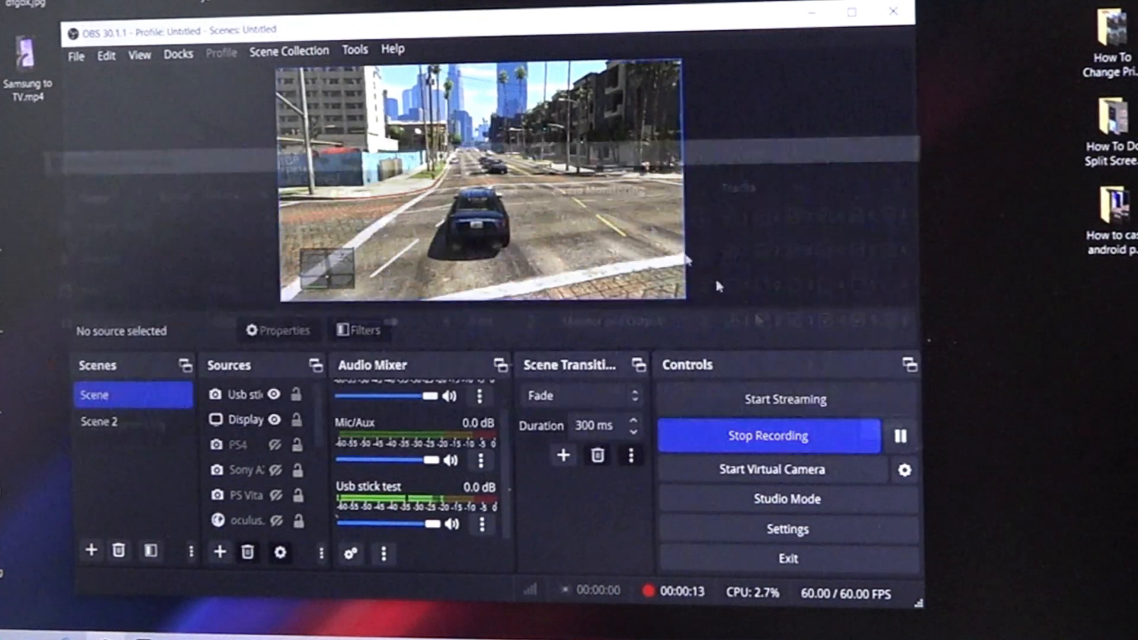
right_click(479, 188)
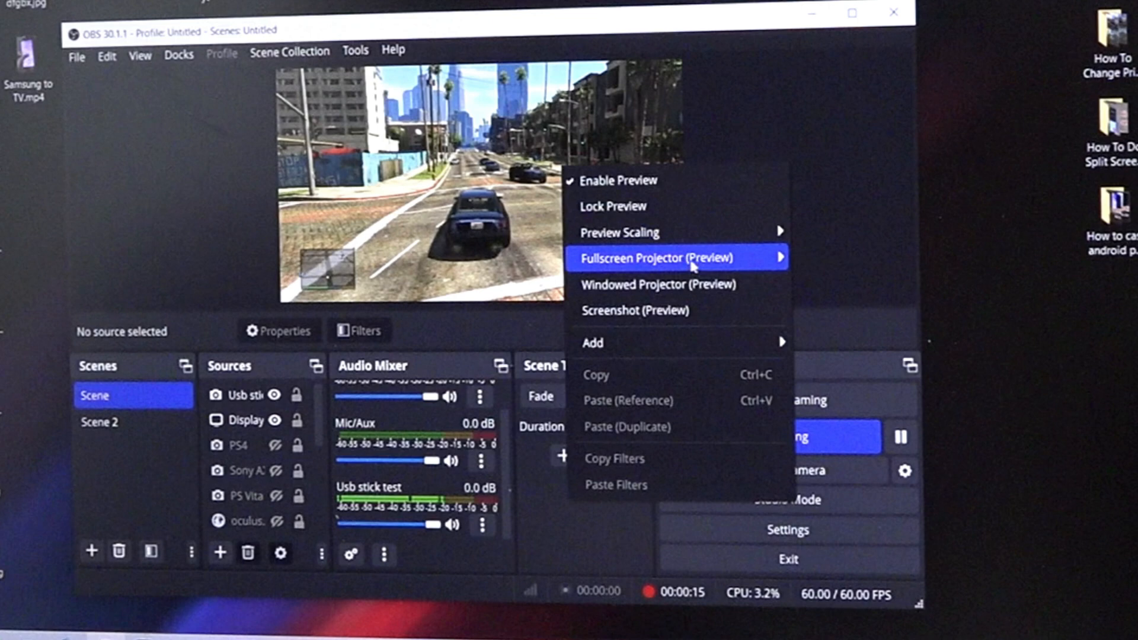